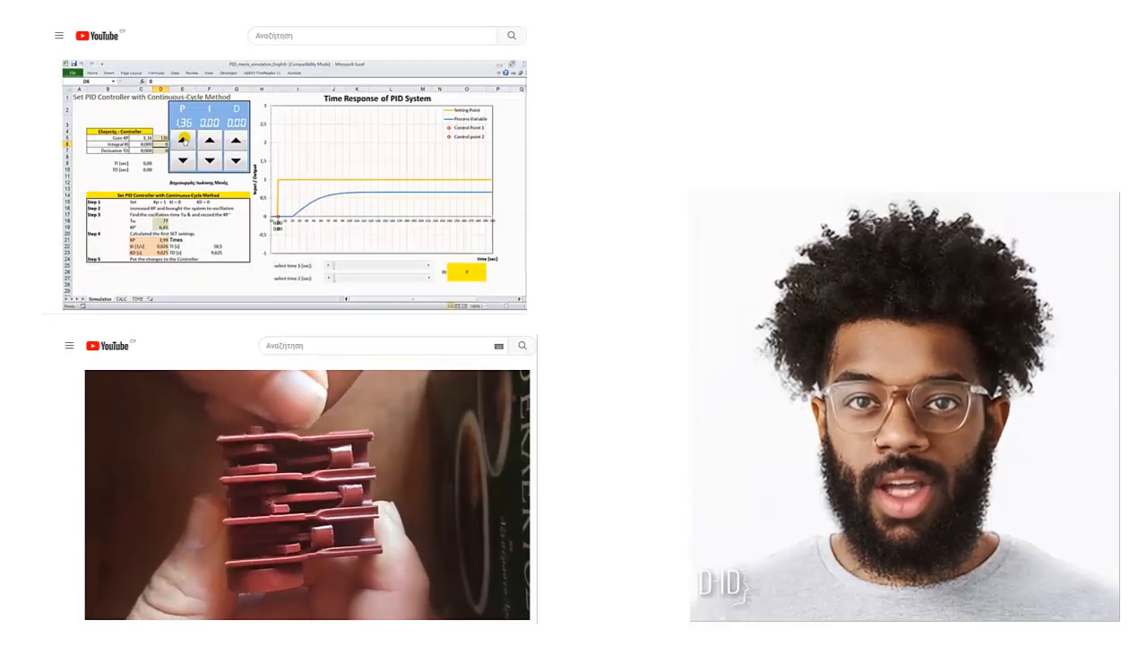
{"action": "left_click", "coordinate": [182, 140]}
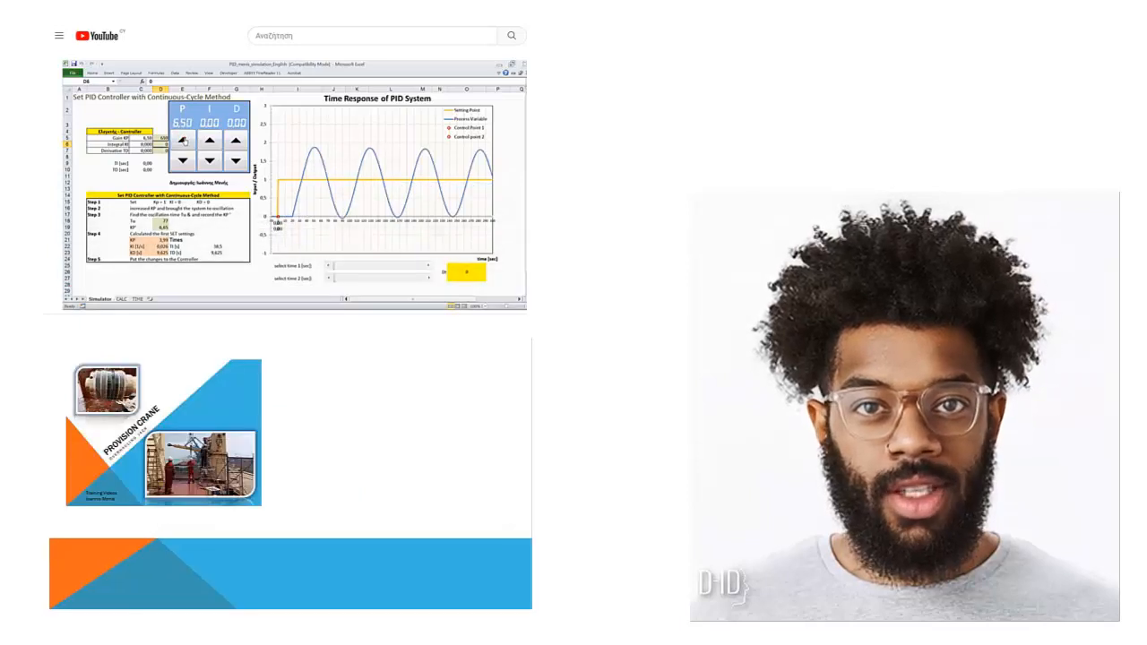
{"action": "left_click", "coordinate": [182, 141]}
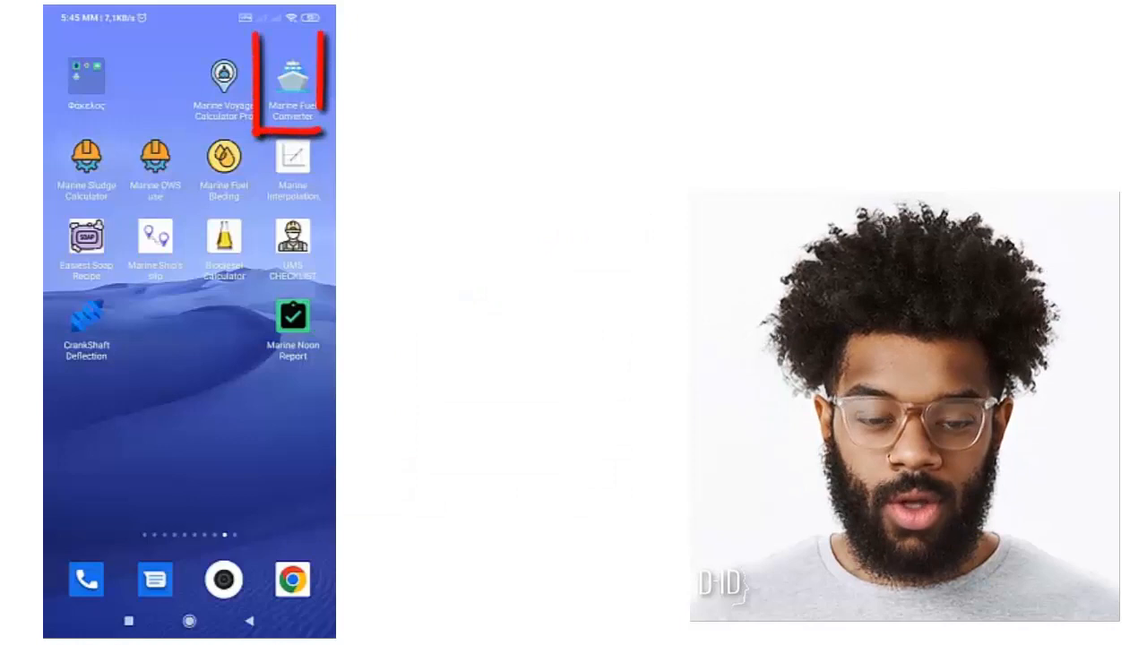
{"action": "left_click", "coordinate": [293, 76]}
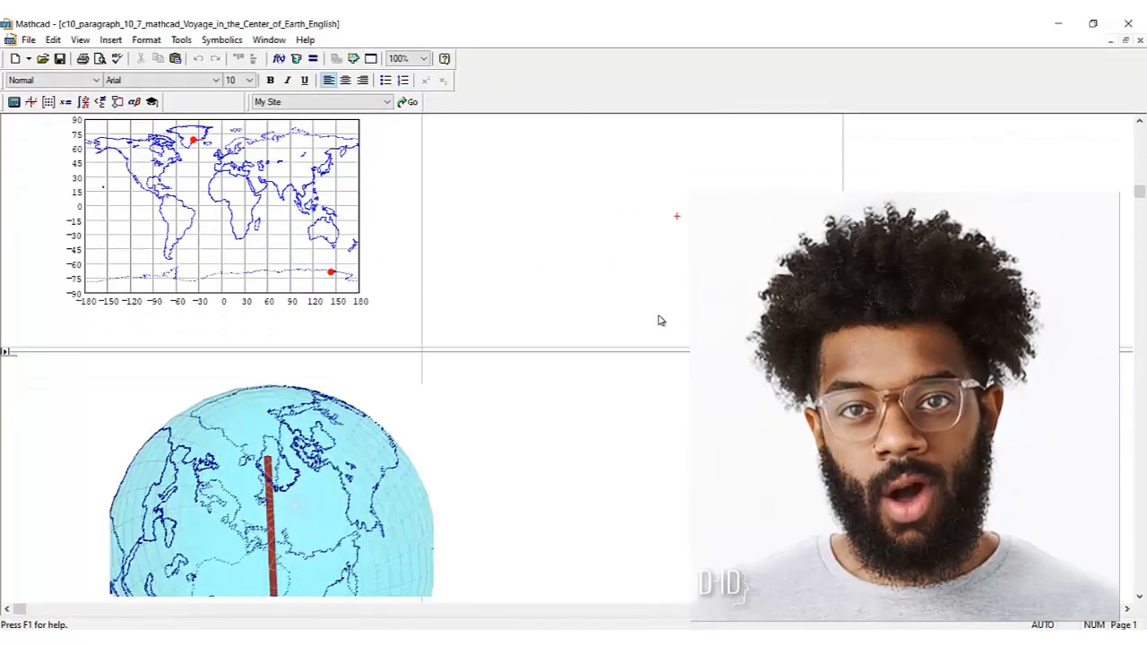
{"action": "scroll", "scroll_direction": "down", "scroll_amount": 3}
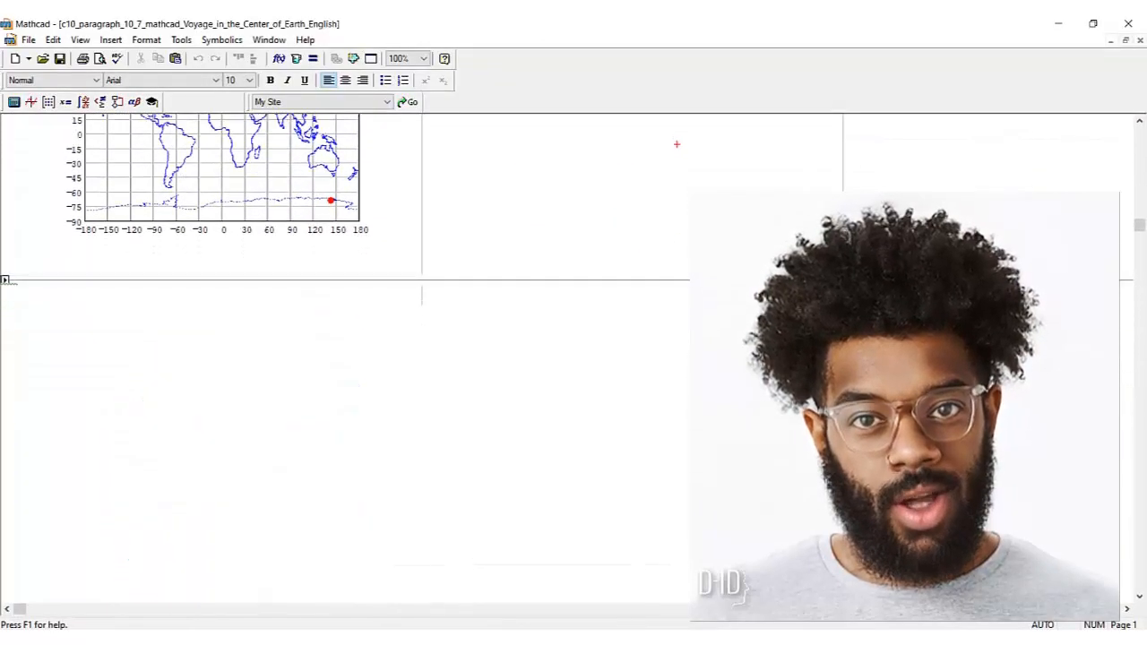